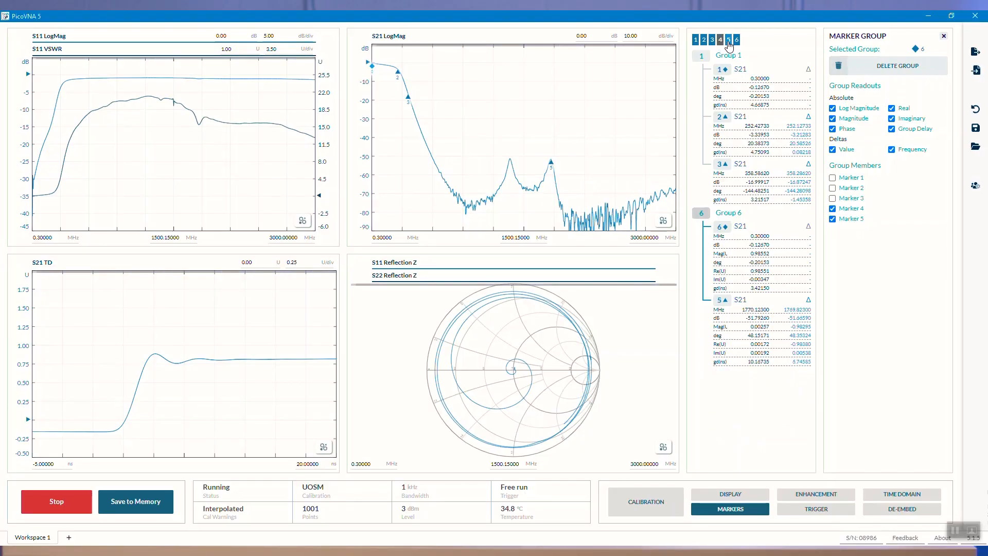
# - Place new marker 7 on the S11 LogMag trace at 744.2256 MHz
pyautogui.click(736, 40)
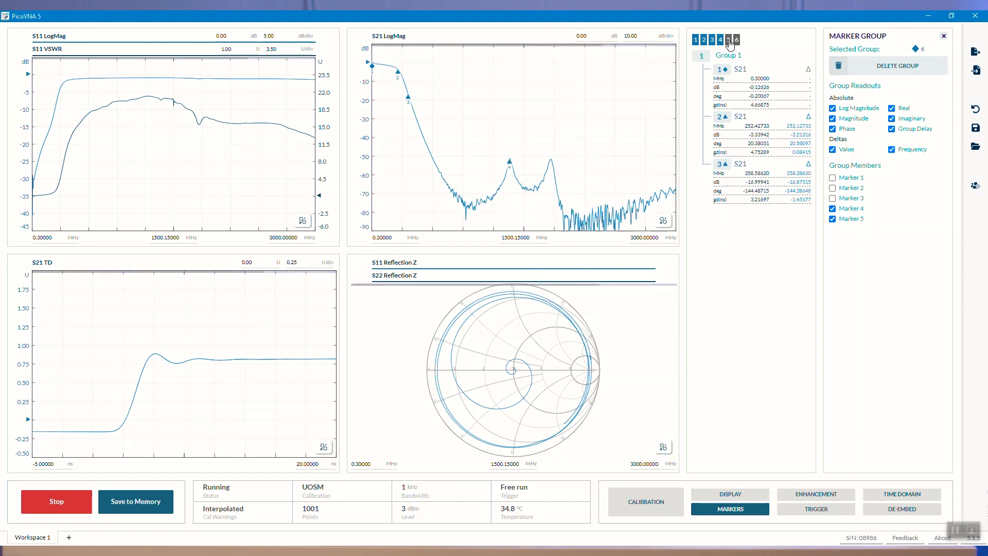
pyautogui.click(727, 39)
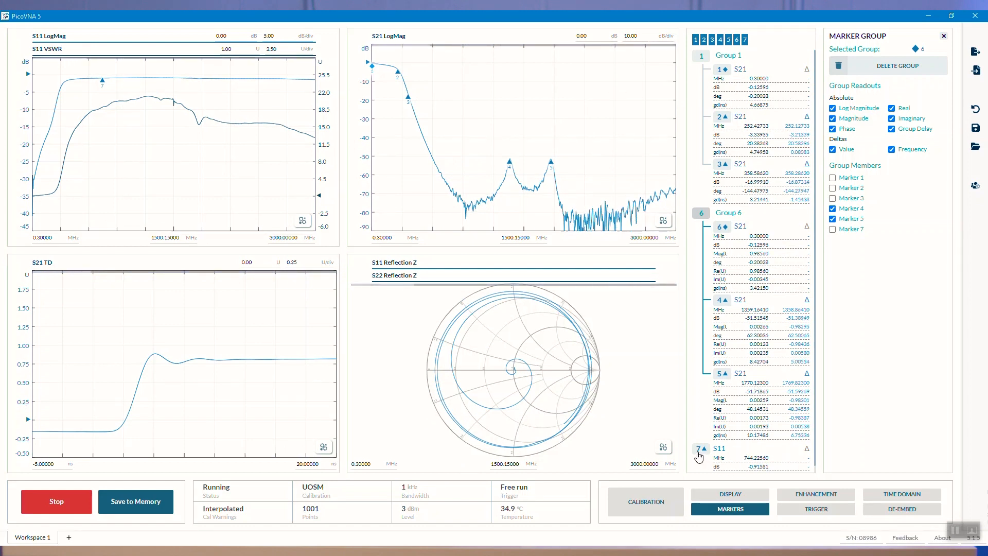
# - Enable magnitude, phase, VSWR, real and imaginary readouts in marker 7's Edit Marker settings
pyautogui.click(698, 447)
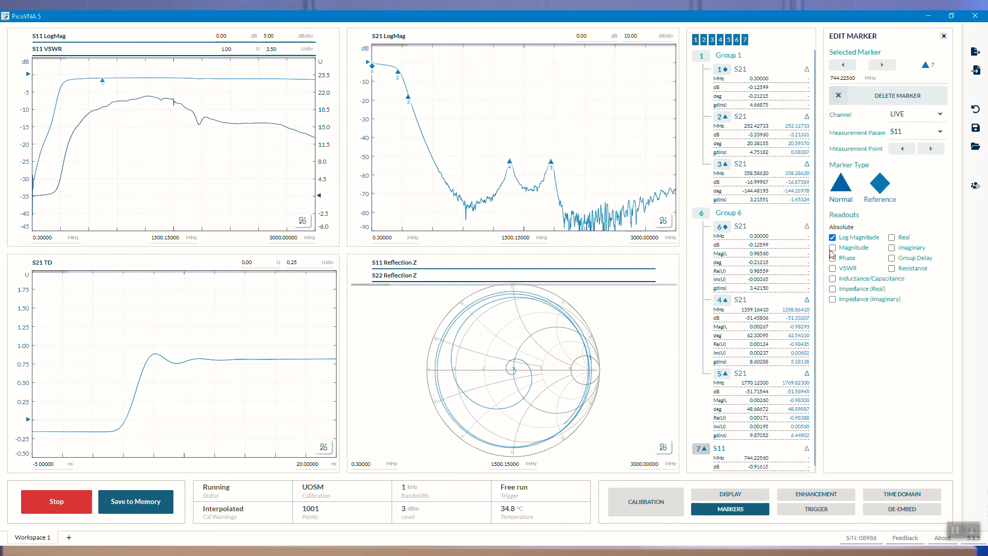
pyautogui.click(832, 247)
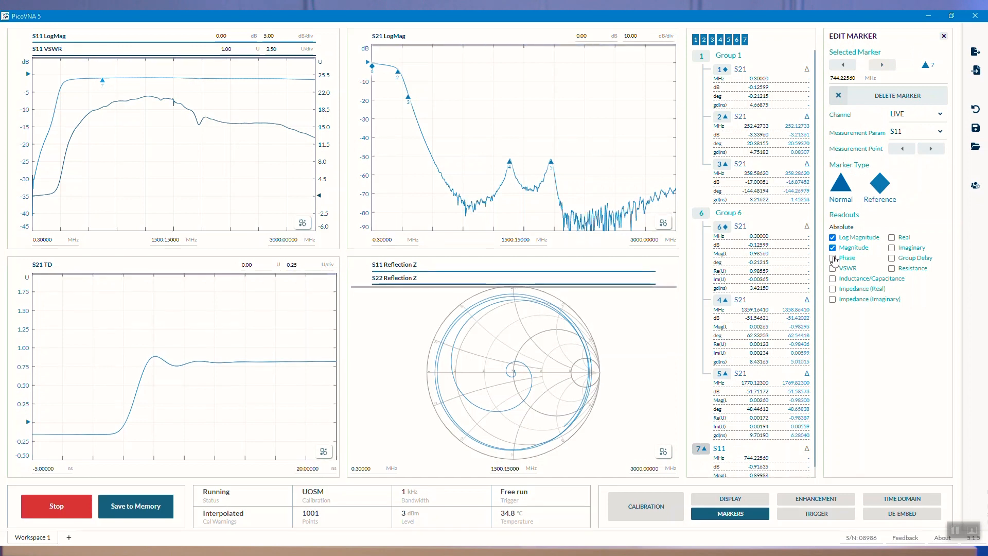
pyautogui.click(832, 258)
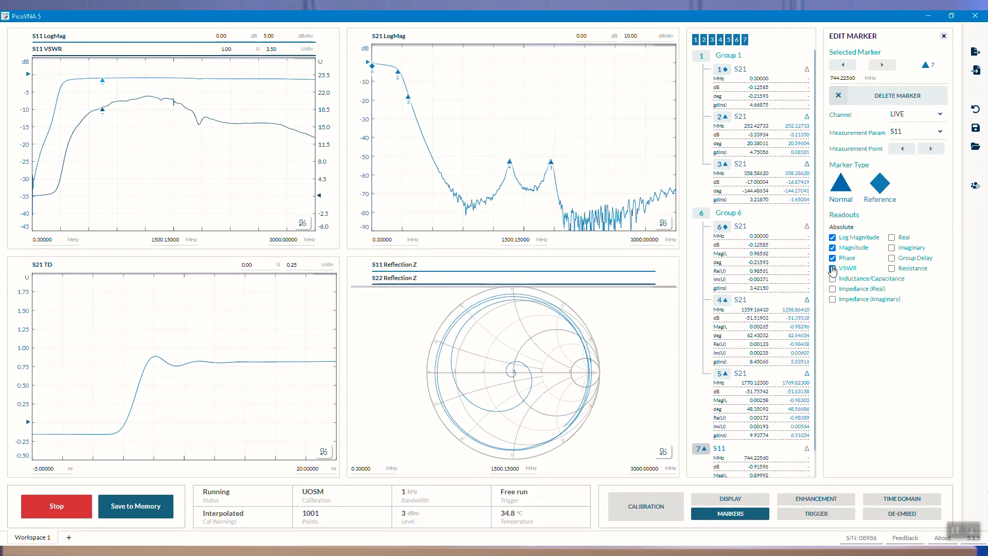
pyautogui.click(833, 268)
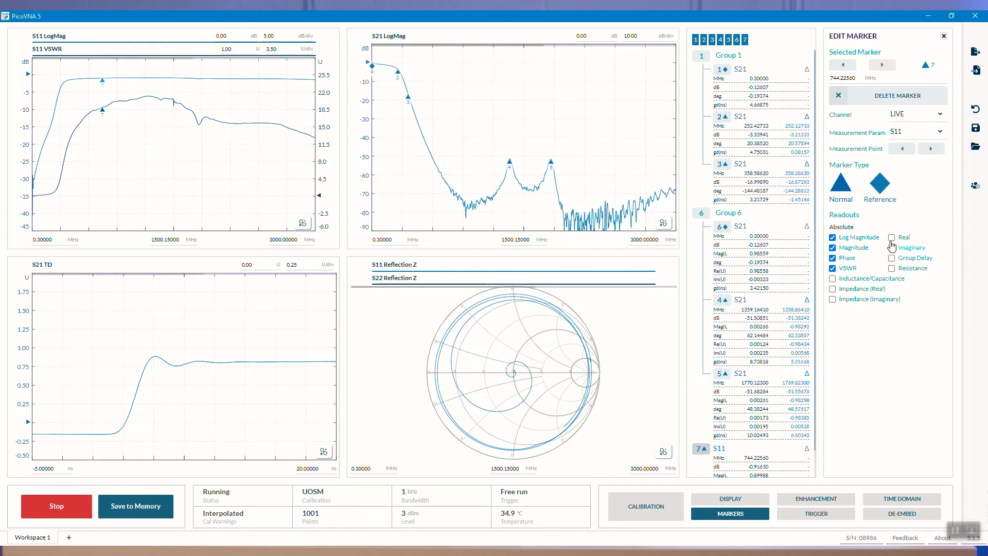
pyautogui.click(892, 247)
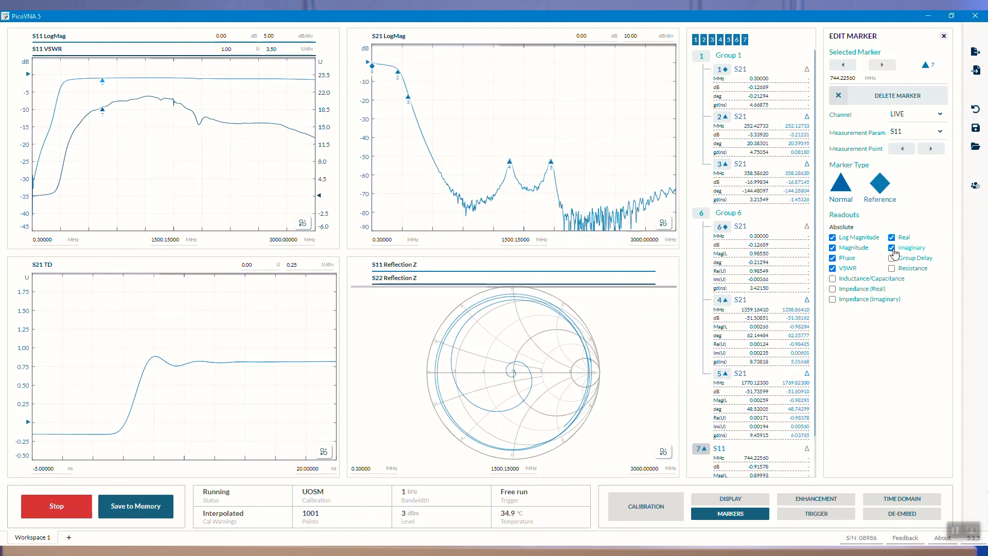
pyautogui.click(832, 257)
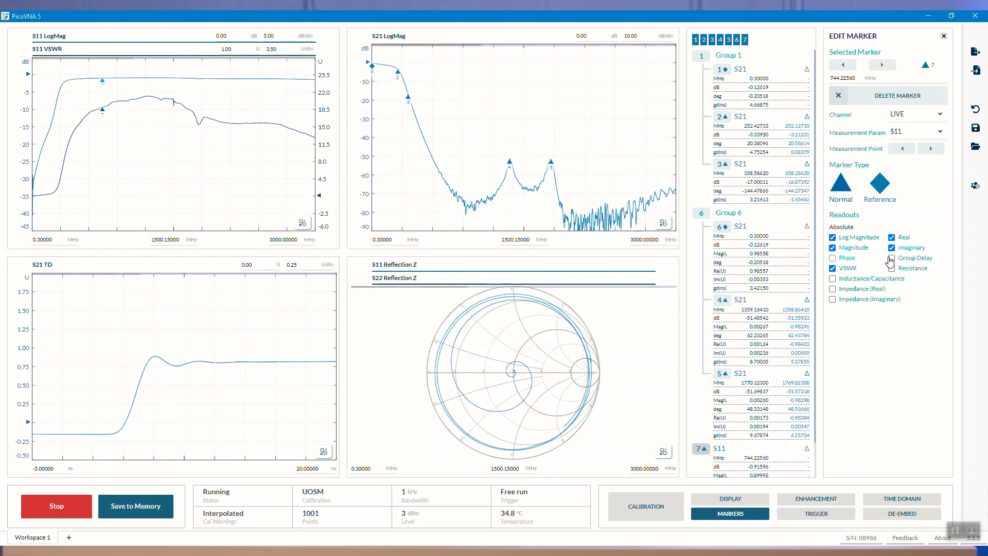
# - Add group delay, resistance, inductance/capacitance and real/imaginary impedance readouts to marker 7
pyautogui.click(891, 257)
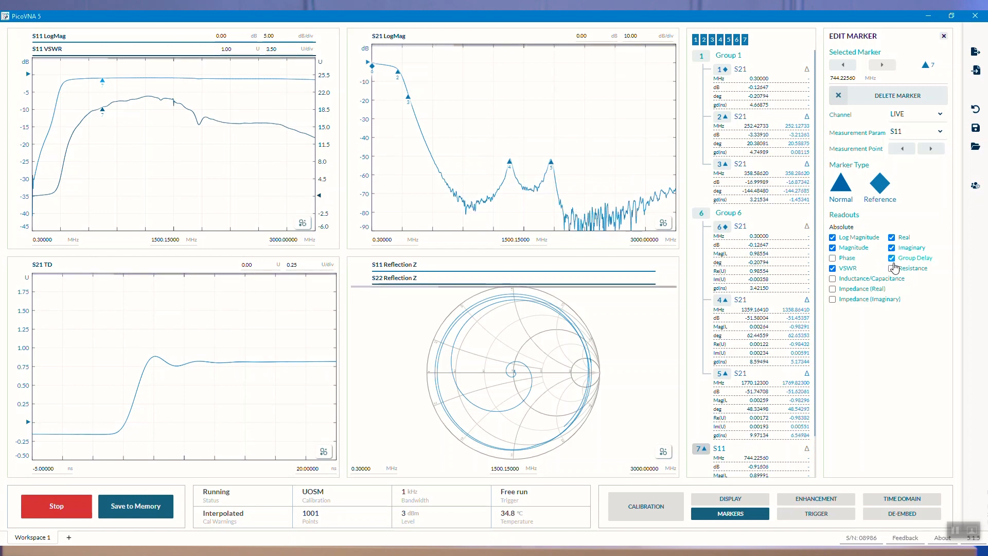
pyautogui.click(891, 267)
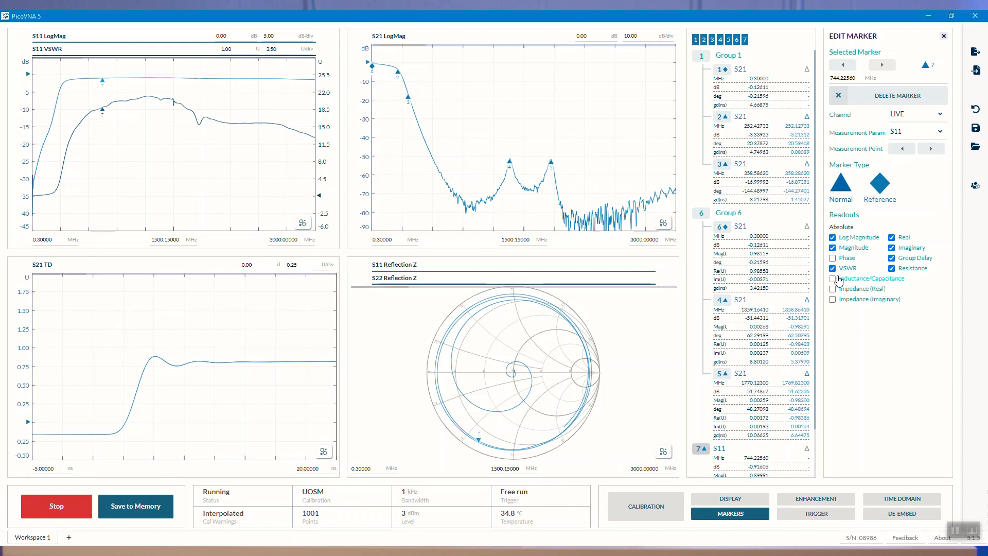
pyautogui.click(832, 288)
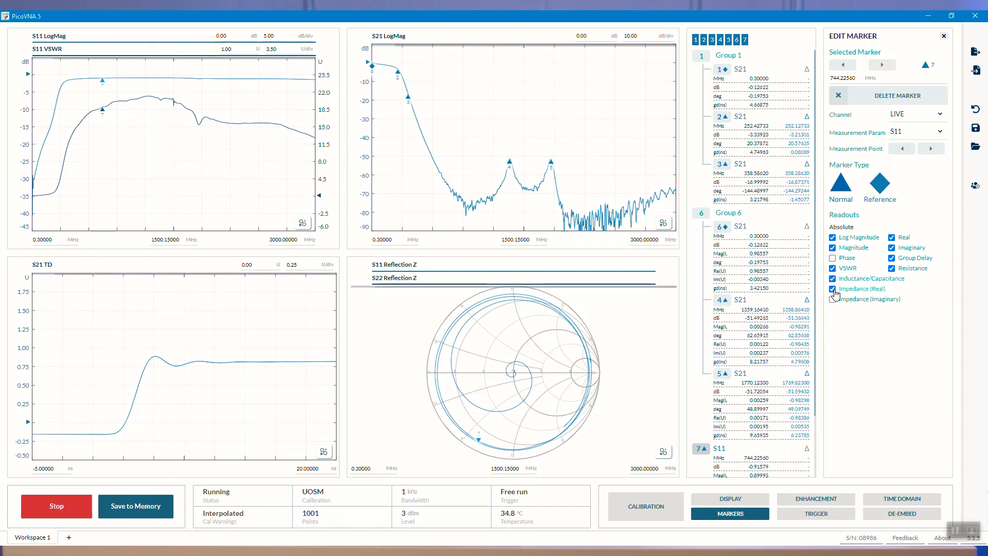
pyautogui.click(832, 288)
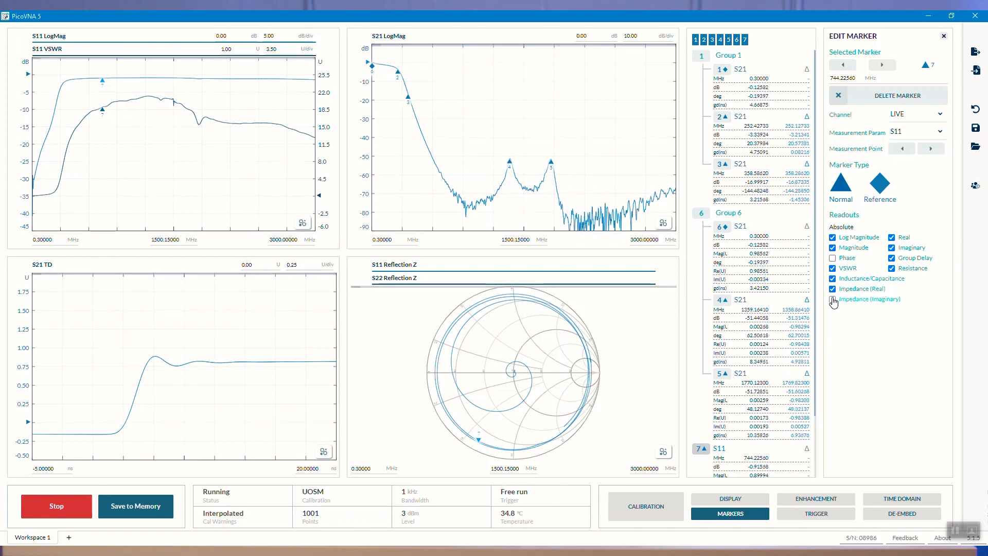
pyautogui.click(833, 299)
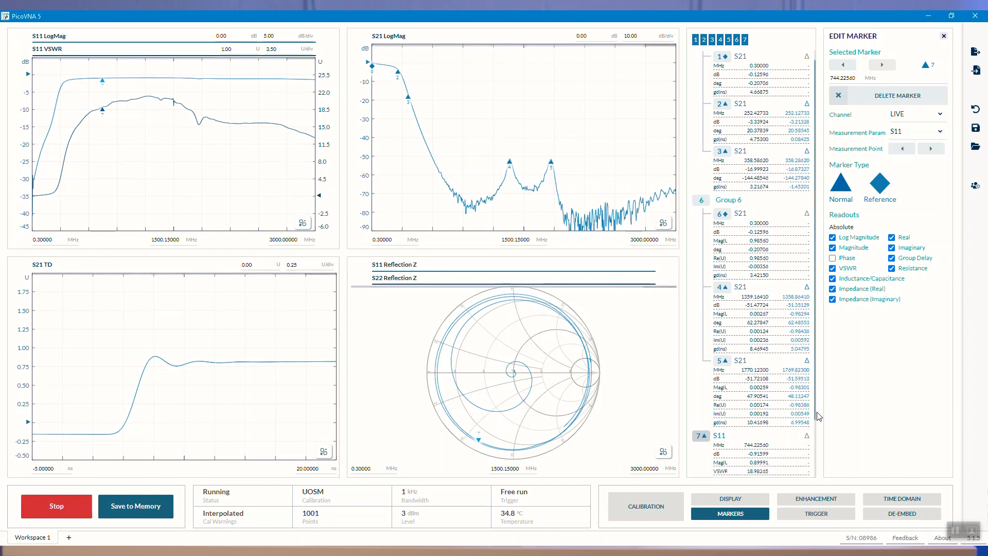
# - Scroll the marker readout list down to marker 7's S11 values
pyautogui.scroll(-3)
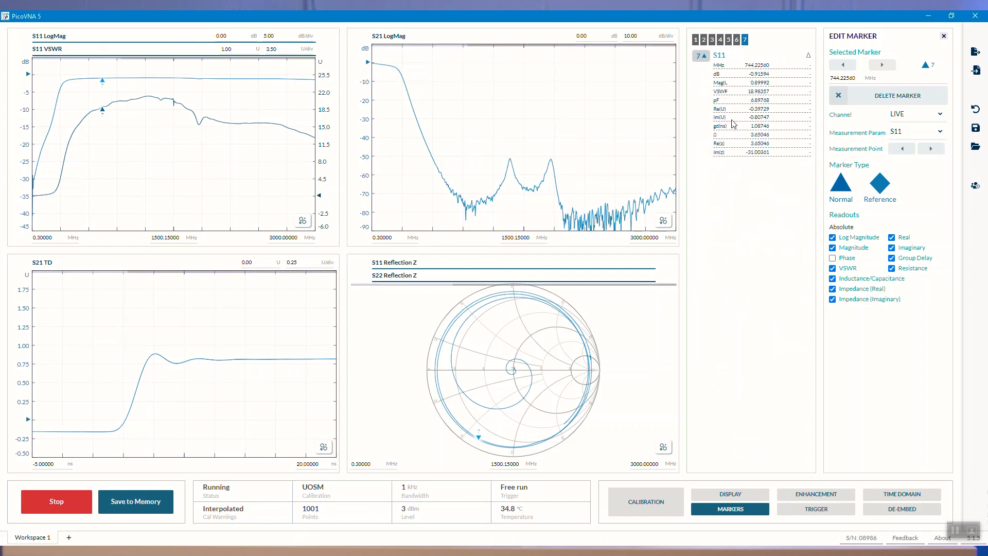
pyautogui.moveTo(756, 230)
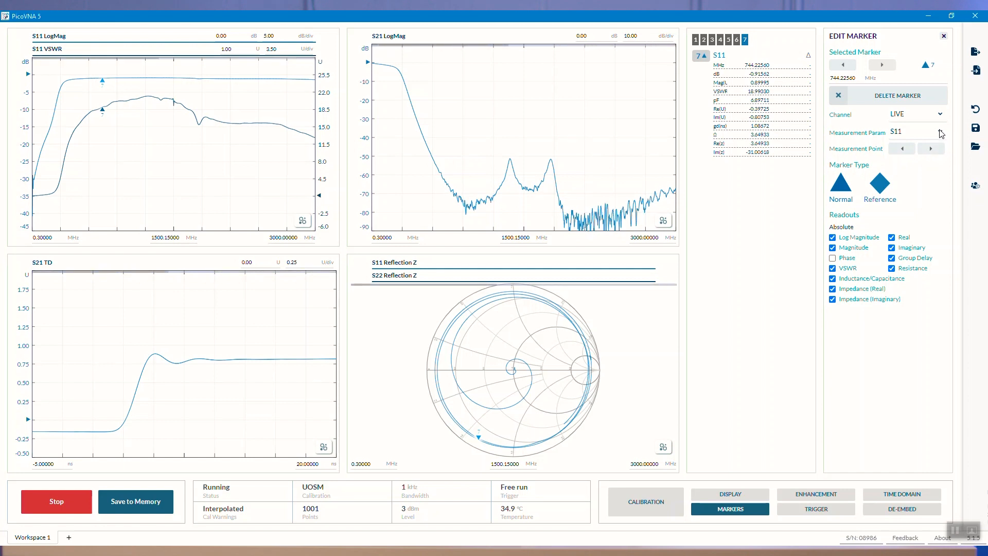
# - Show the Measurement Param choices S11, S21, S12, S22 for marker 7, keeping S11
pyautogui.click(939, 133)
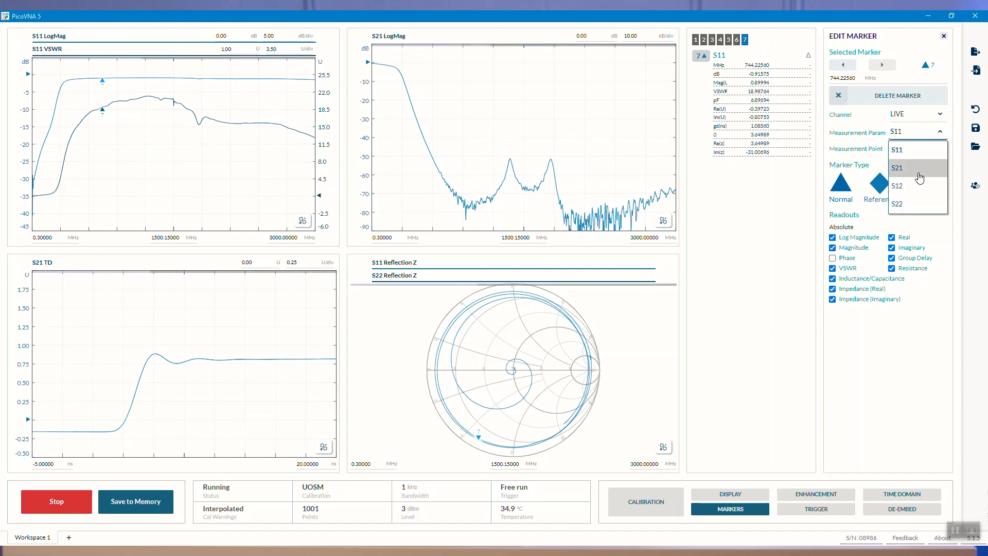
pyautogui.moveTo(917, 203)
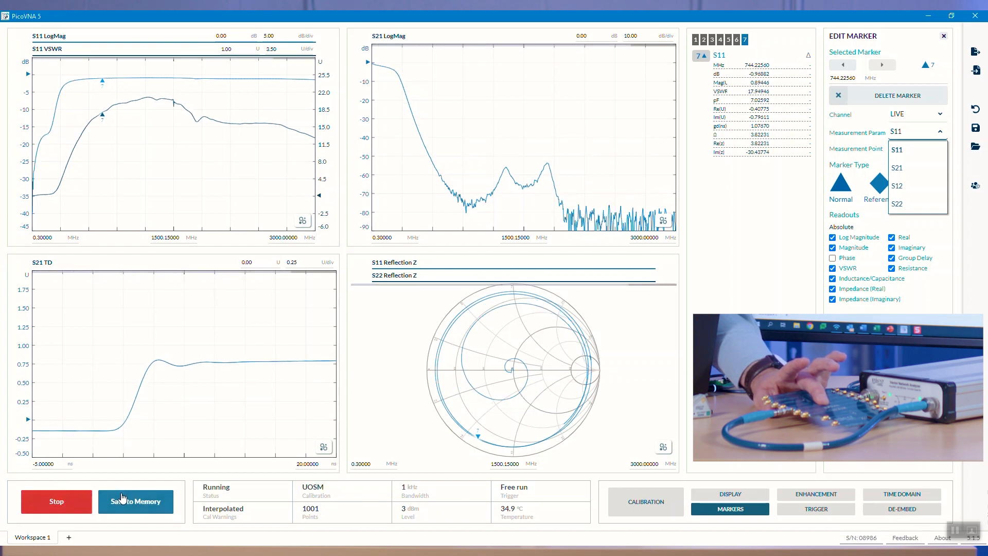
# - Save three measurement snapshots to memory as MEM 0, MEM 1 and MEM 2
pyautogui.click(135, 501)
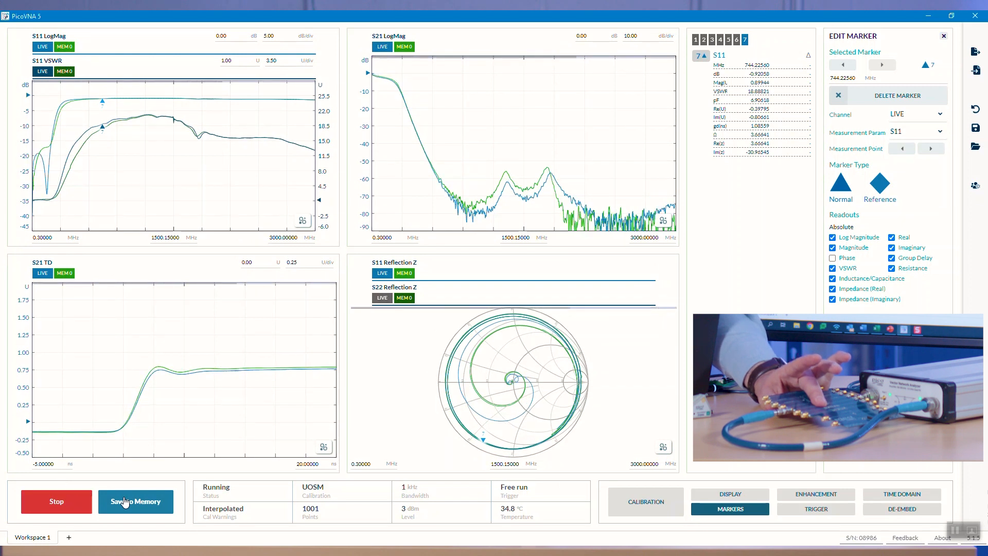
pyautogui.click(136, 501)
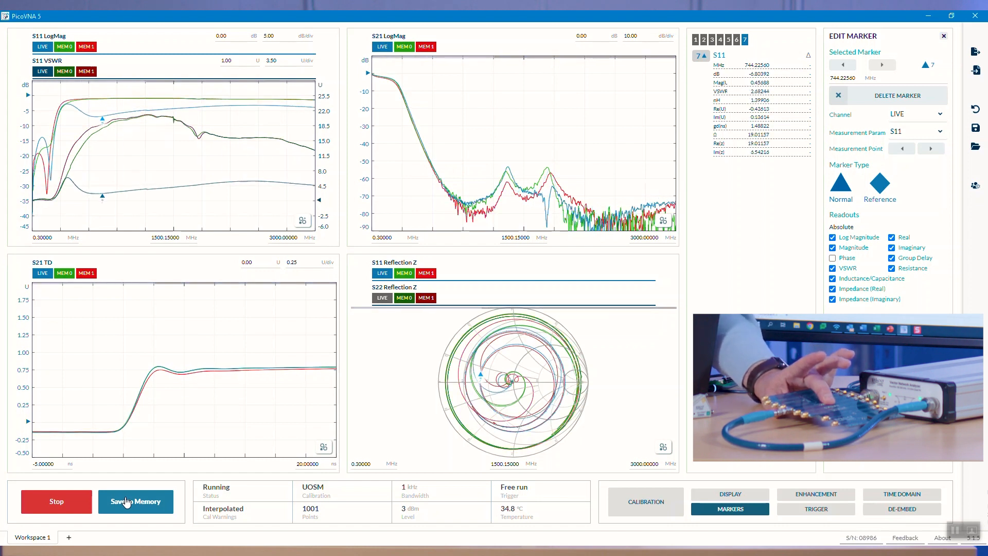
pyautogui.click(135, 501)
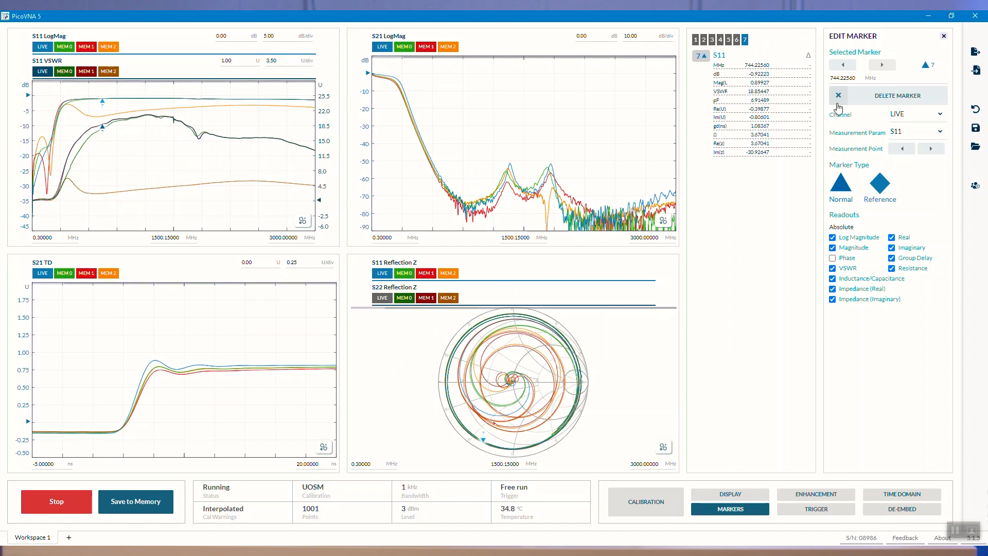
# - Check the Channel list (LIVE/MEM), leave marker 7 on LIVE and close Edit Marker
pyautogui.click(937, 114)
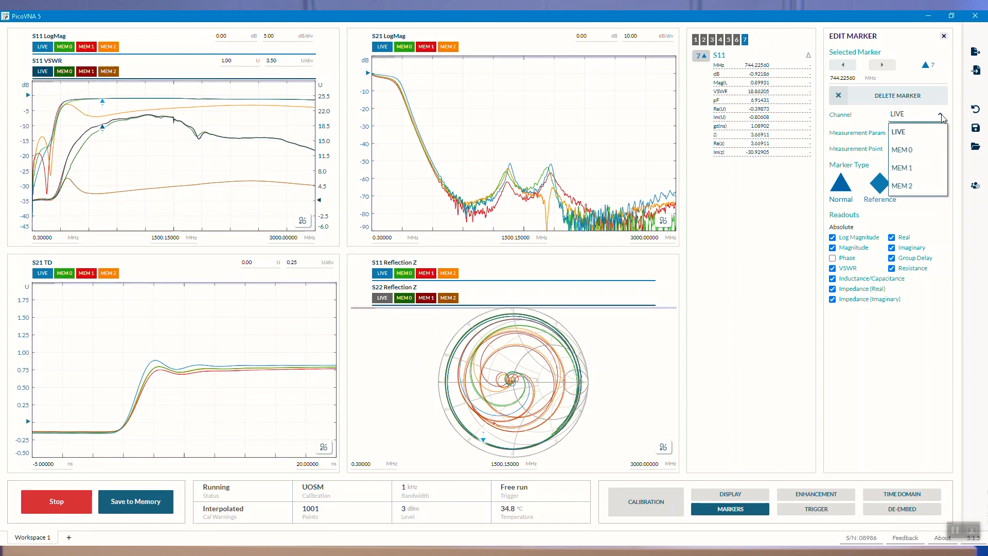
pyautogui.moveTo(908, 151)
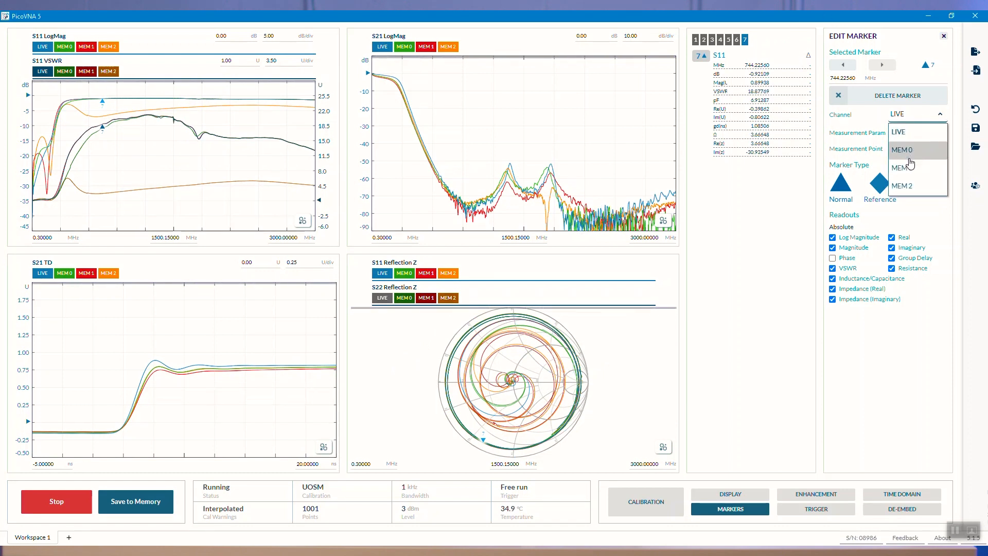
pyautogui.moveTo(907, 186)
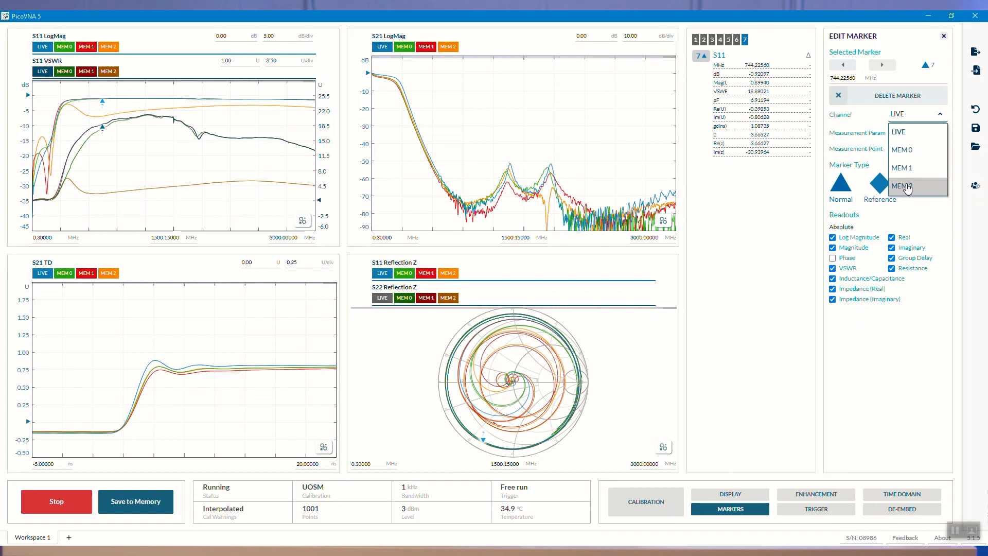
pyautogui.moveTo(887, 169)
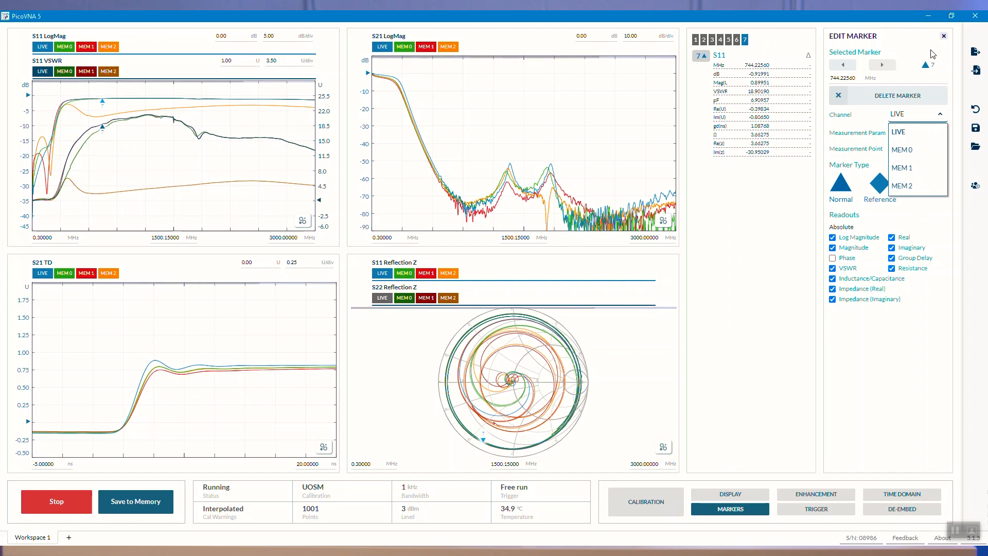
pyautogui.click(943, 36)
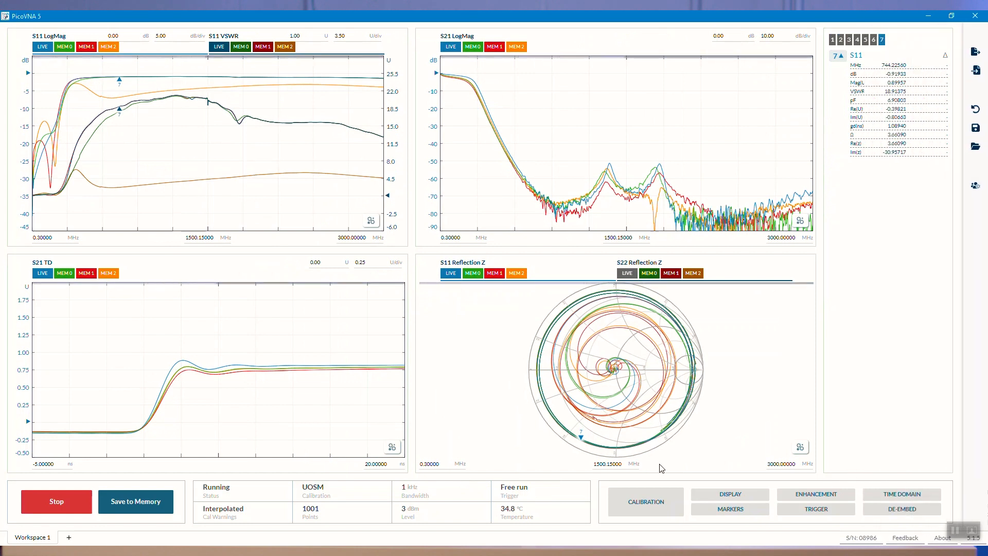
pyautogui.moveTo(704, 398)
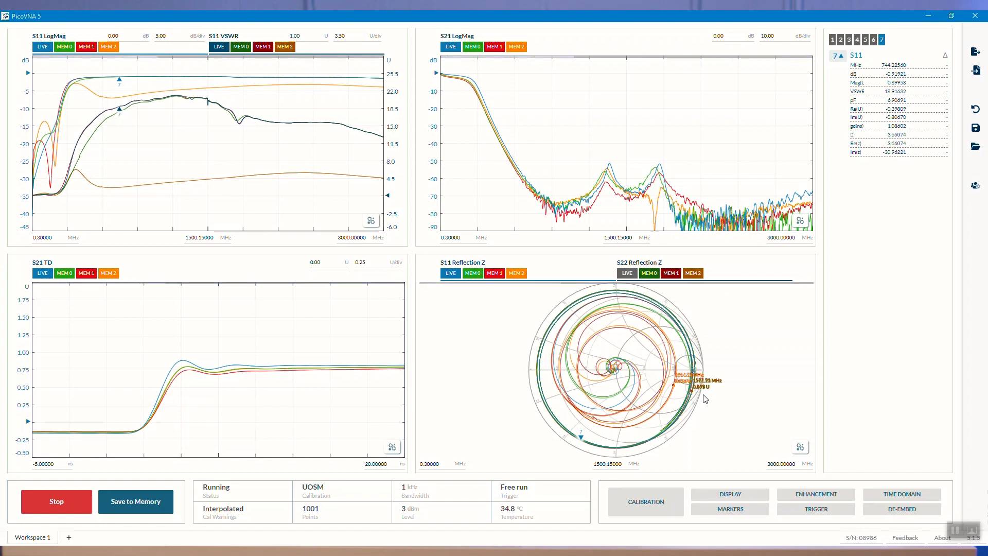
pyautogui.moveTo(510, 428)
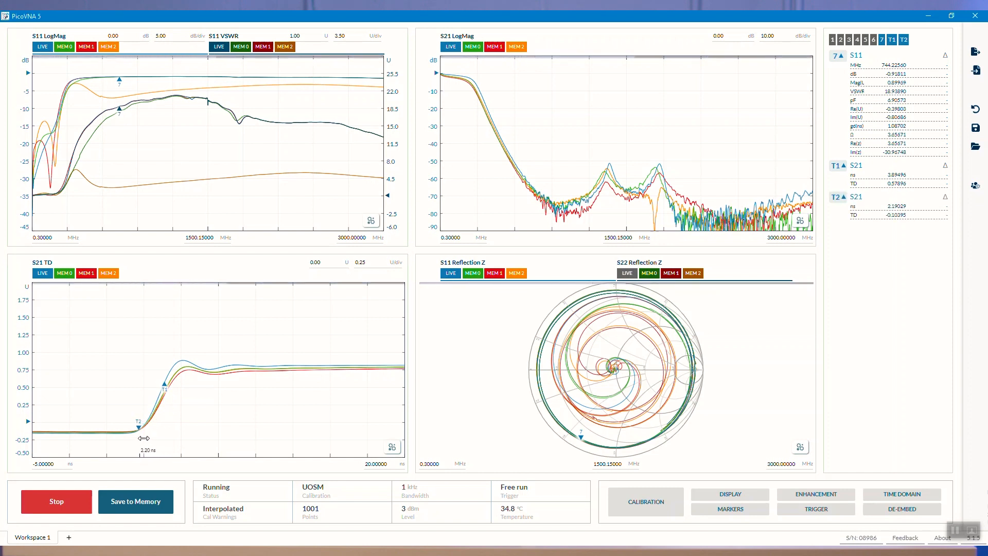
# - Drag a time-domain marker onto the rising edge of the S21 TD step response
pyautogui.moveTo(137, 421); pyautogui.dragTo(152, 417)
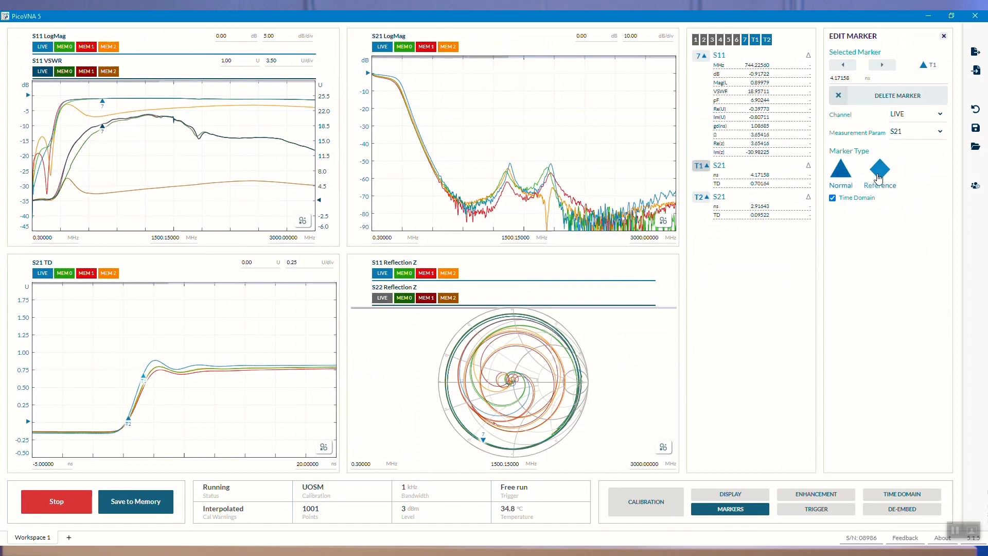
# - Set T1's Marker Type to Reference and tick Marker T2 as a group member
pyautogui.click(879, 170)
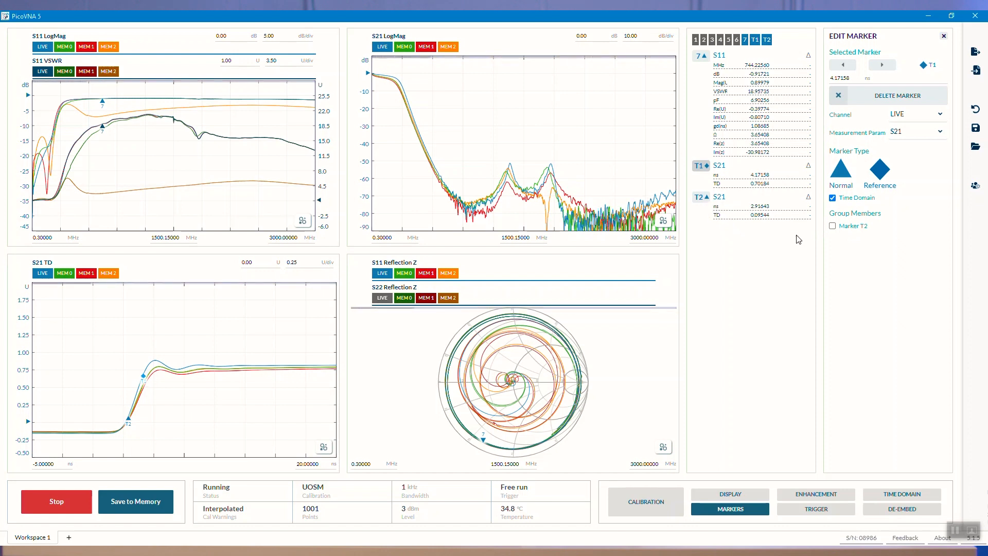
pyautogui.click(832, 225)
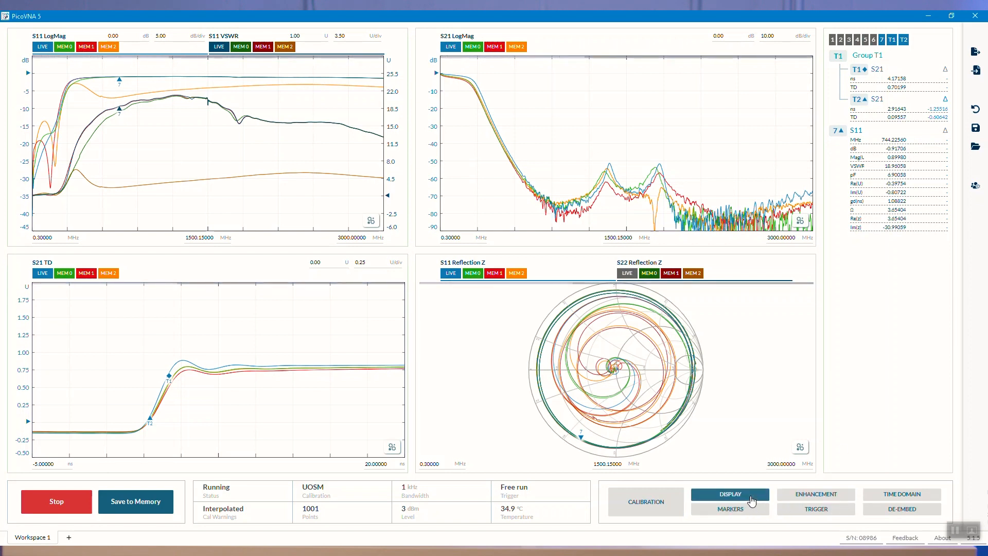
# - Choose the eight-viewport layout in Display settings and hide MEM 0 on the S11 TD plot
pyautogui.click(728, 494)
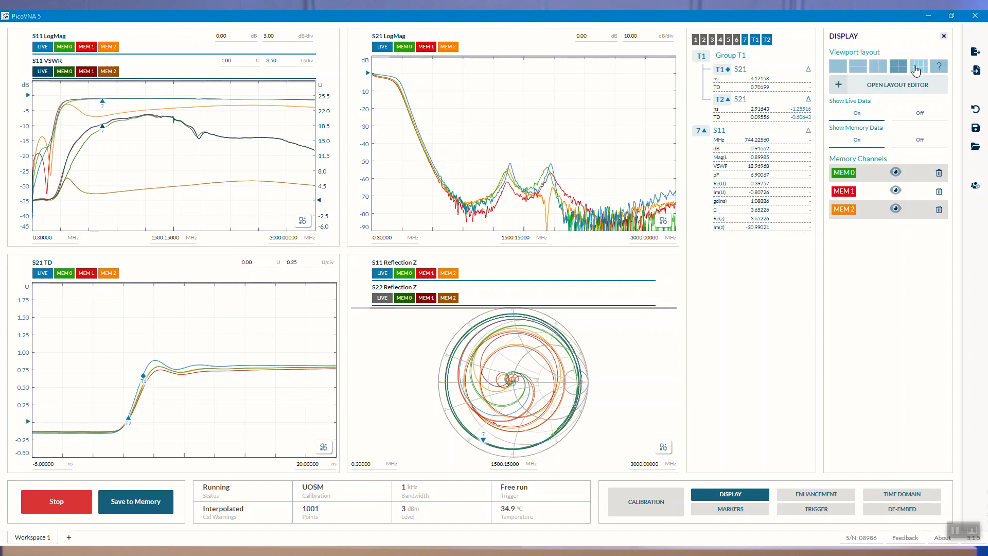
pyautogui.click(917, 66)
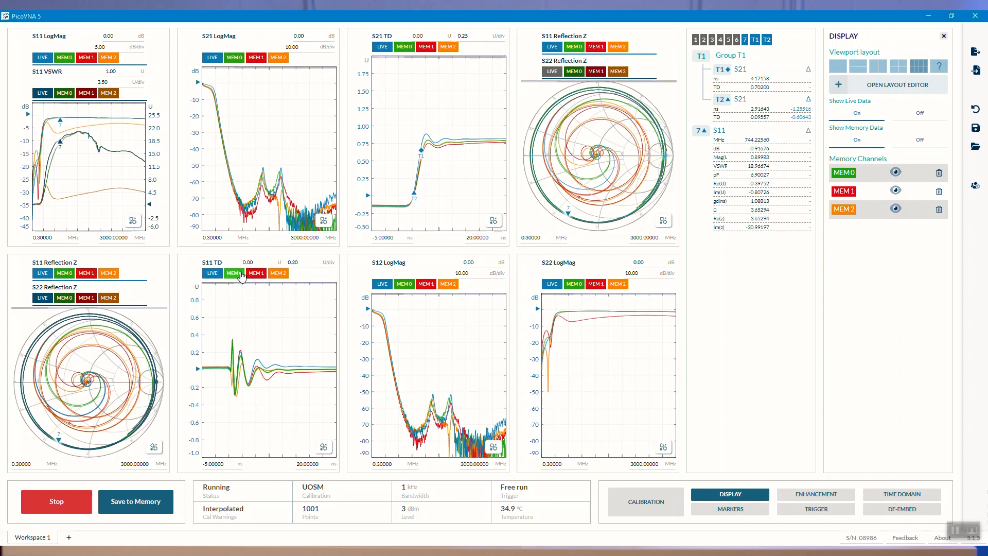
pyautogui.click(233, 273)
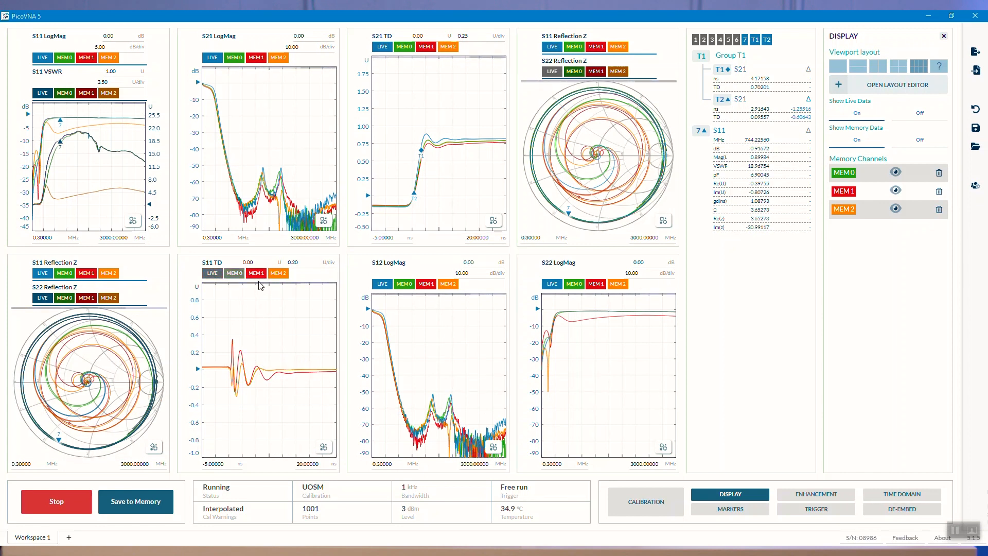